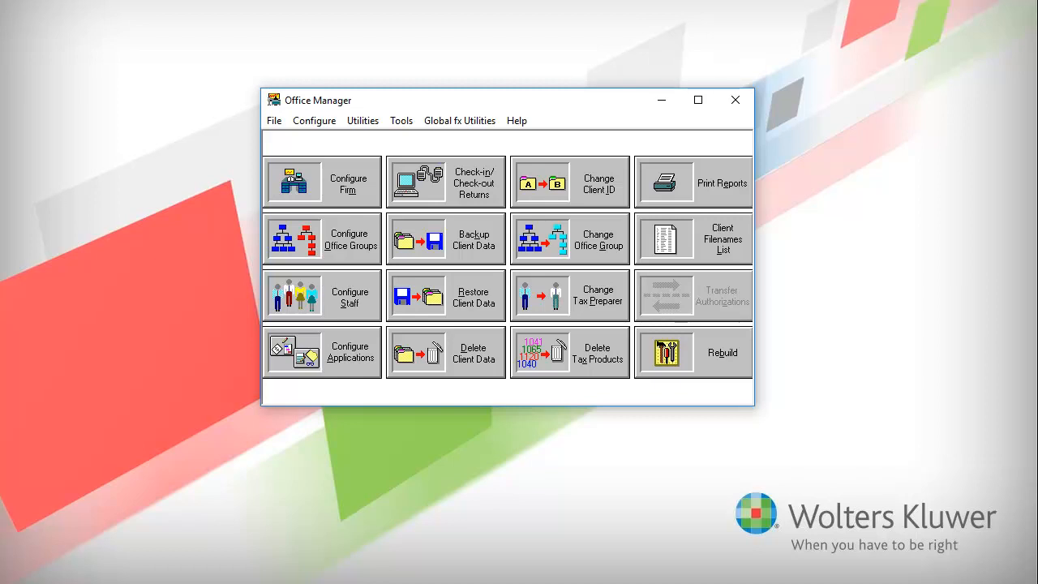
mouse_move(6, 10)
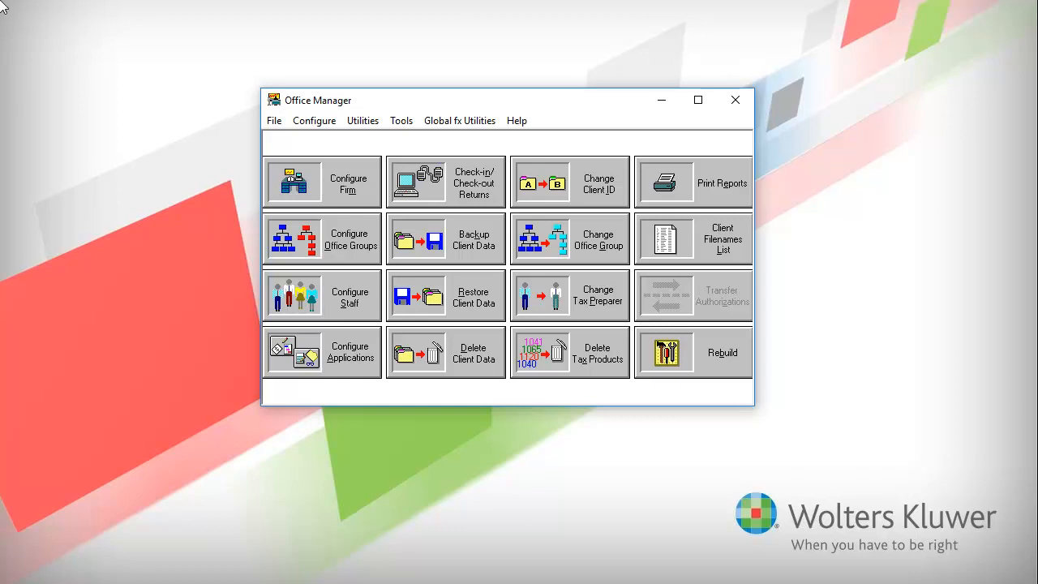
Open the Global fx Utilities menu in Office Manager.
left_click(459, 120)
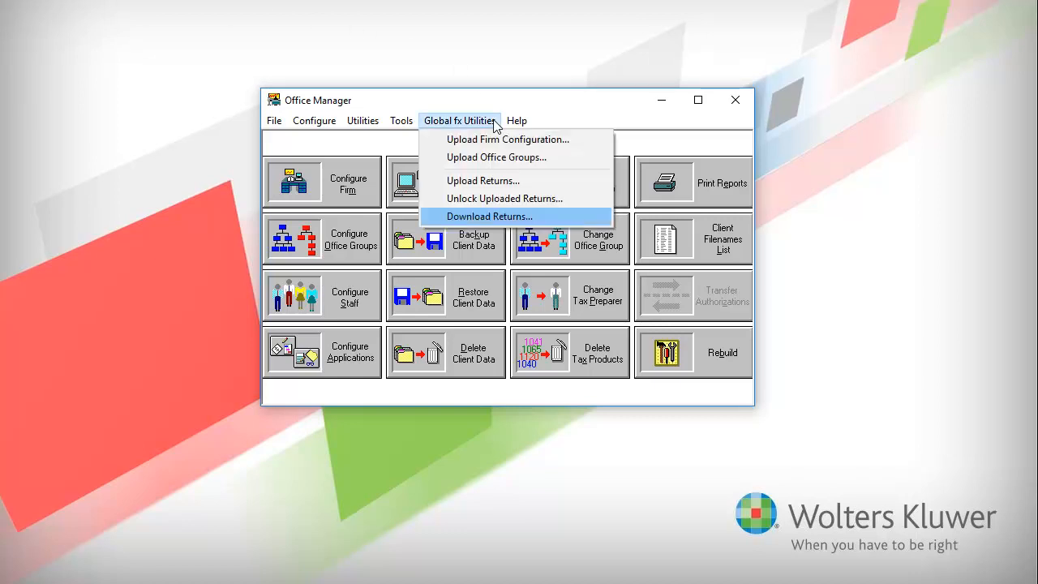
mouse_move(529, 199)
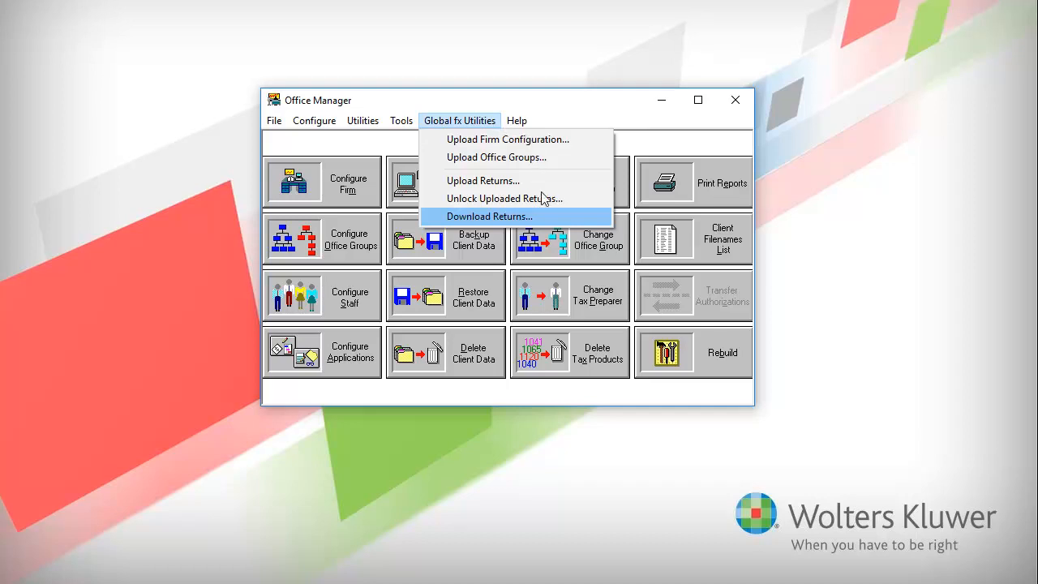
Choose Download Returns and log in to Global fx to reach the 2017 criteria.
left_click(489, 216)
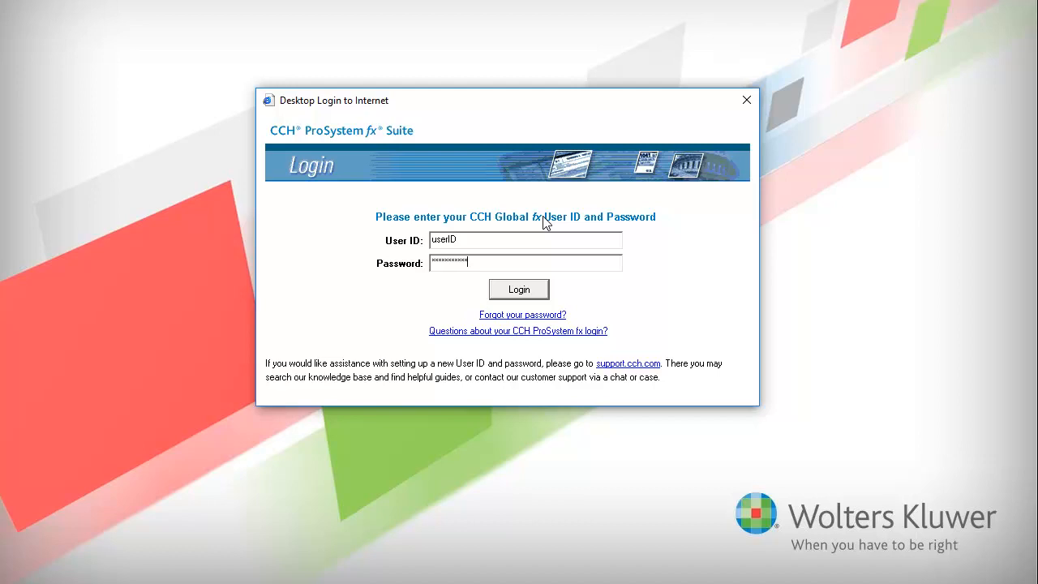
mouse_move(538, 255)
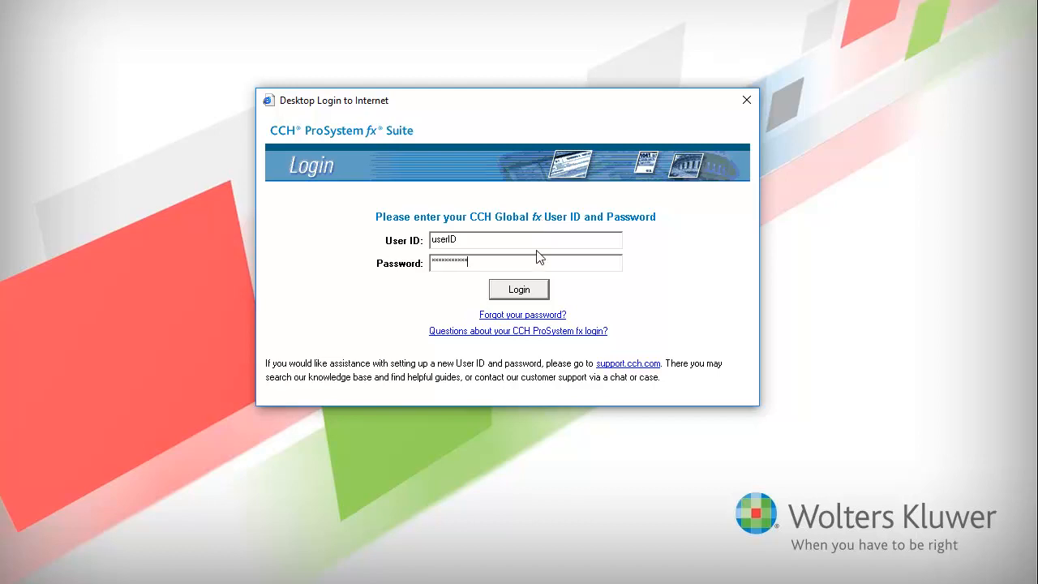
left_click(517, 289)
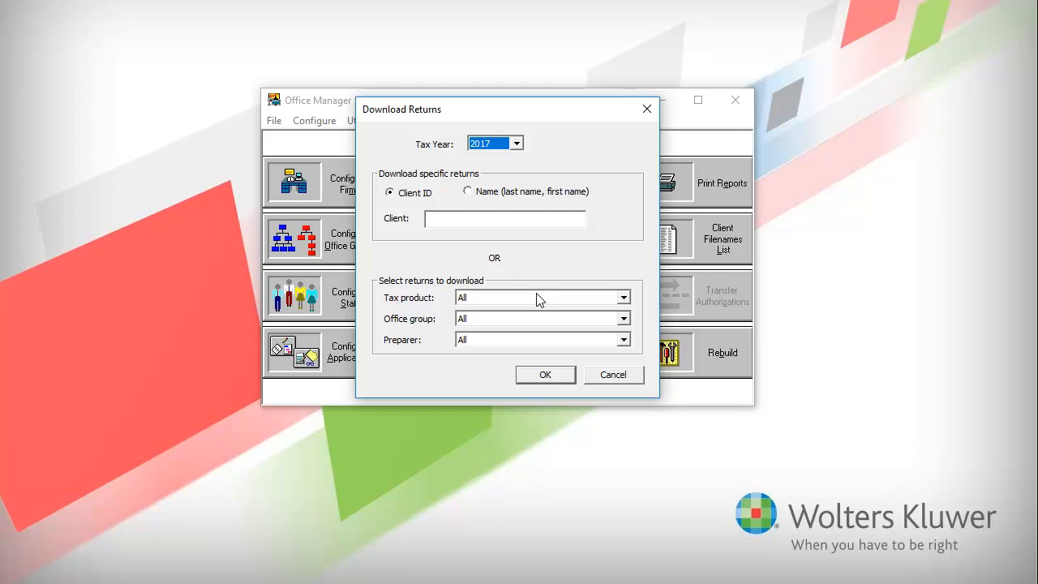
Accept the 2017 criteria with all products, office groups and preparers.
left_click(545, 374)
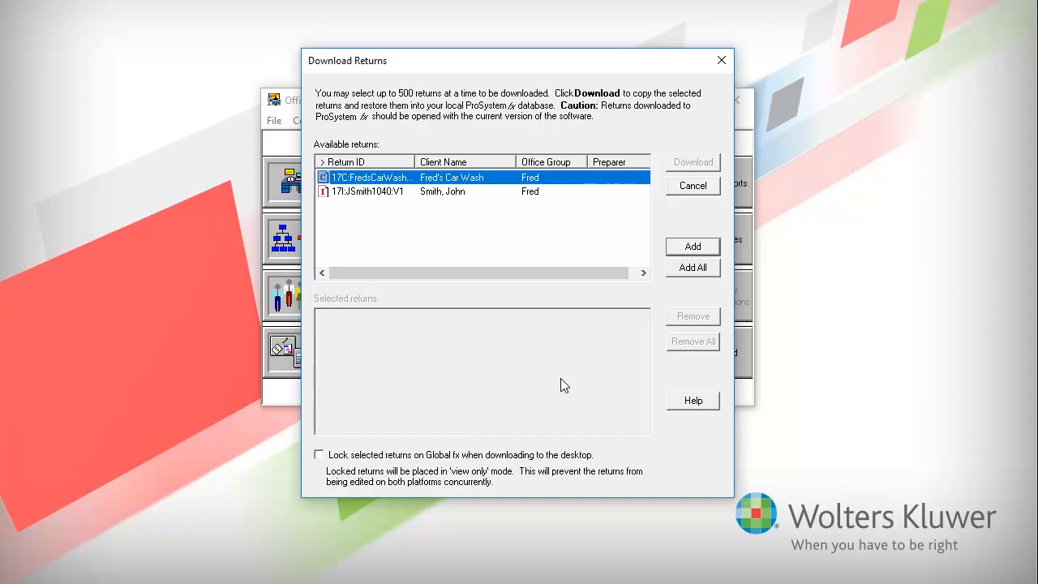
Add both returns to the selection, download them, and choose to overwrite existing copies.
left_click(693, 268)
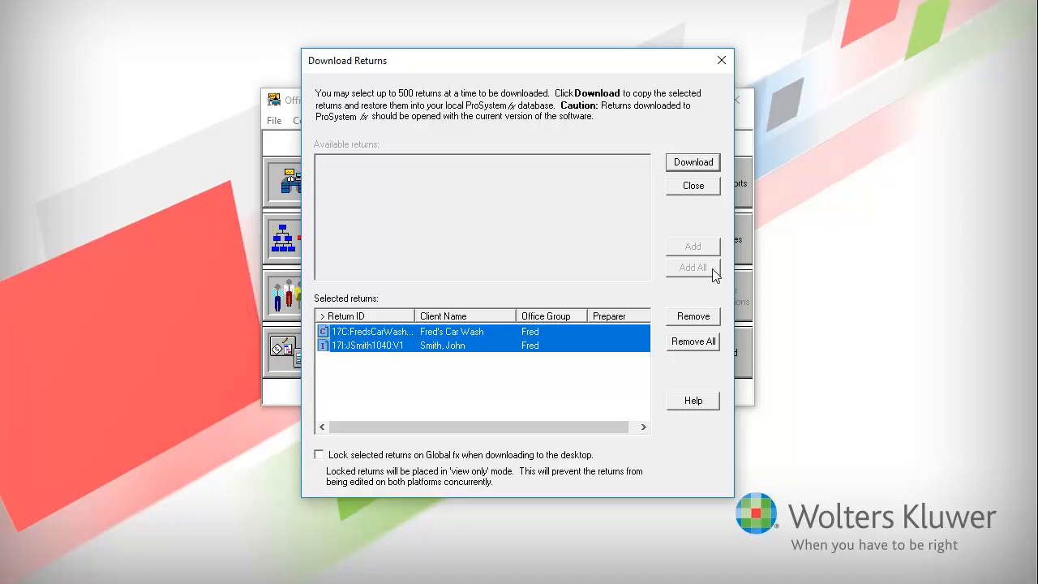
left_click(692, 162)
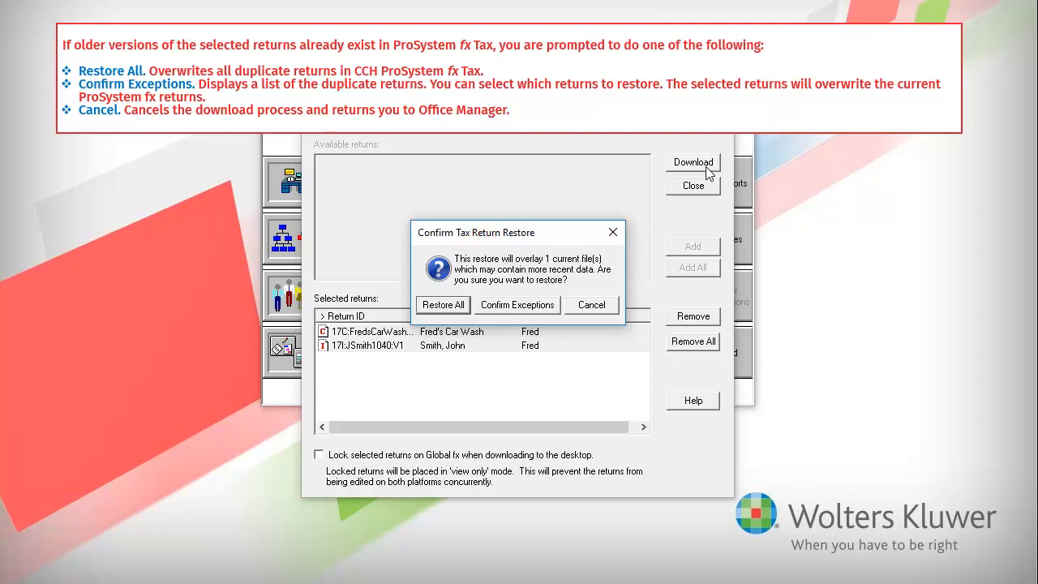
left_click(442, 305)
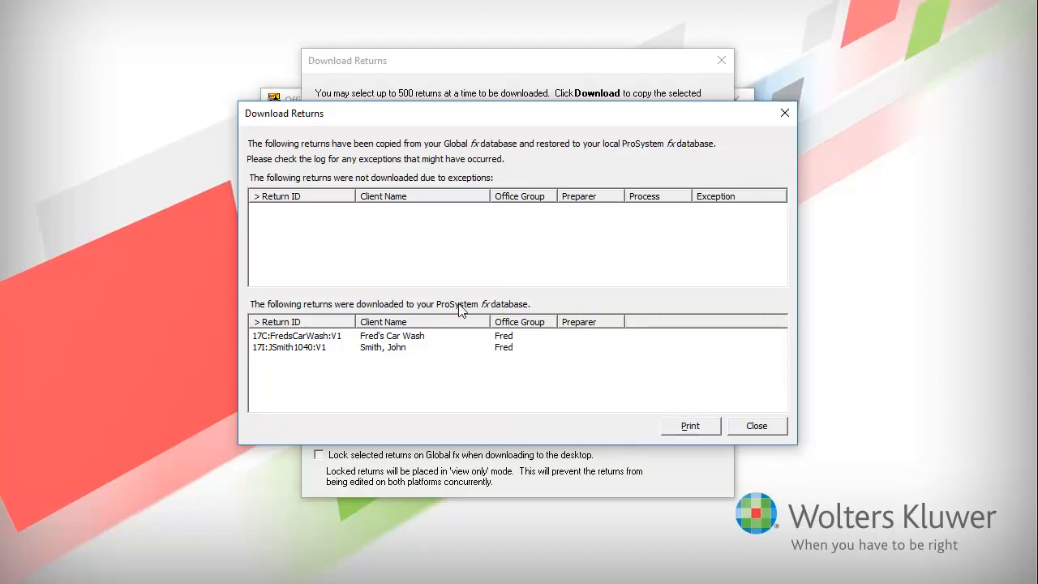
Close the download report after both returns finish downloading.
left_click(755, 425)
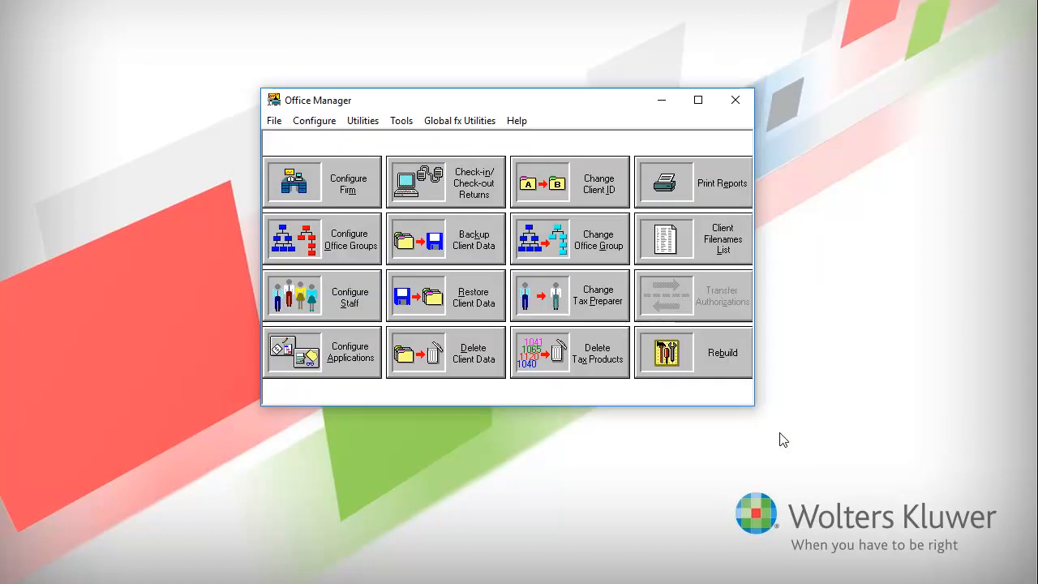
mouse_move(752, 366)
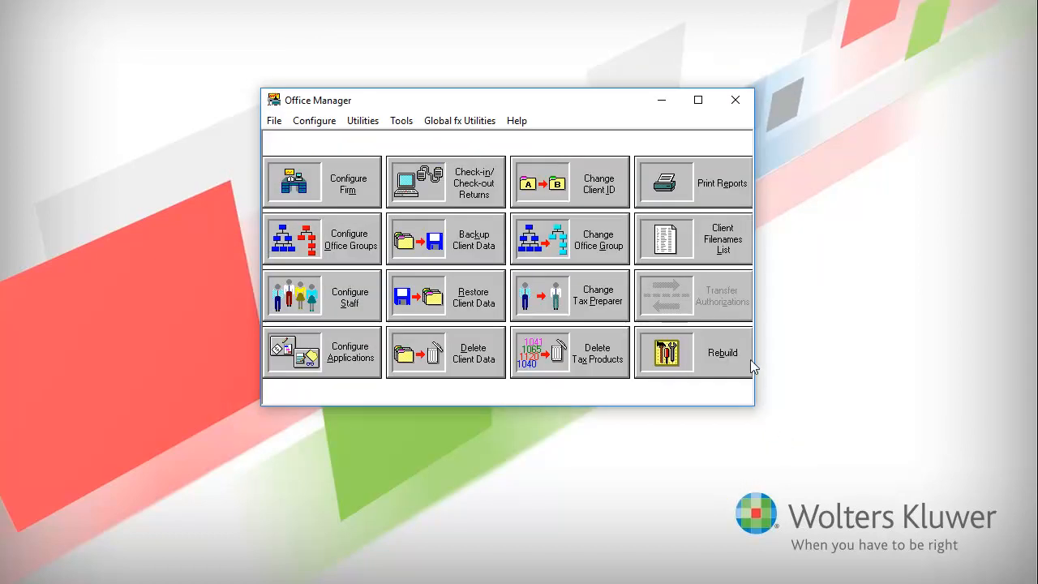